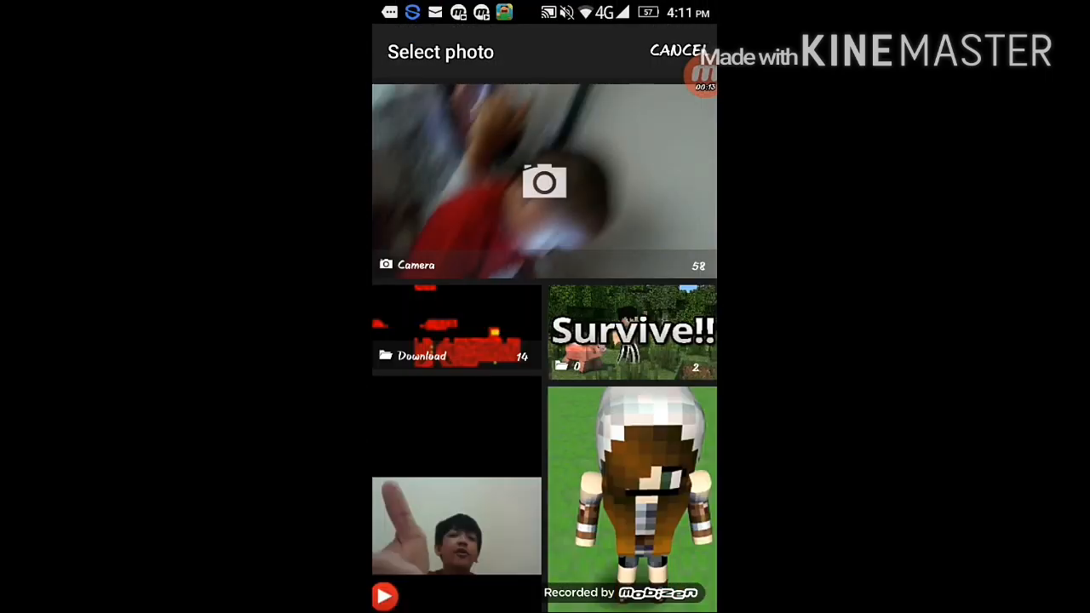
# Cancel the Select photo screen and leave the photo picker
pyautogui.click(678, 51)
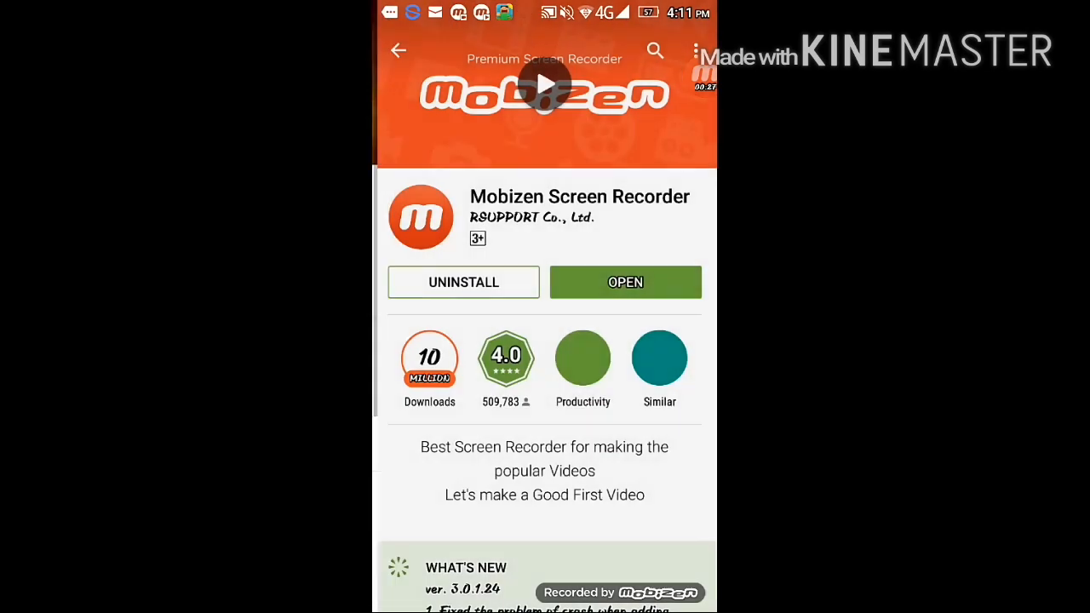
# Search the Play Store for 'eraser' and browse the results
pyautogui.click(654, 52)
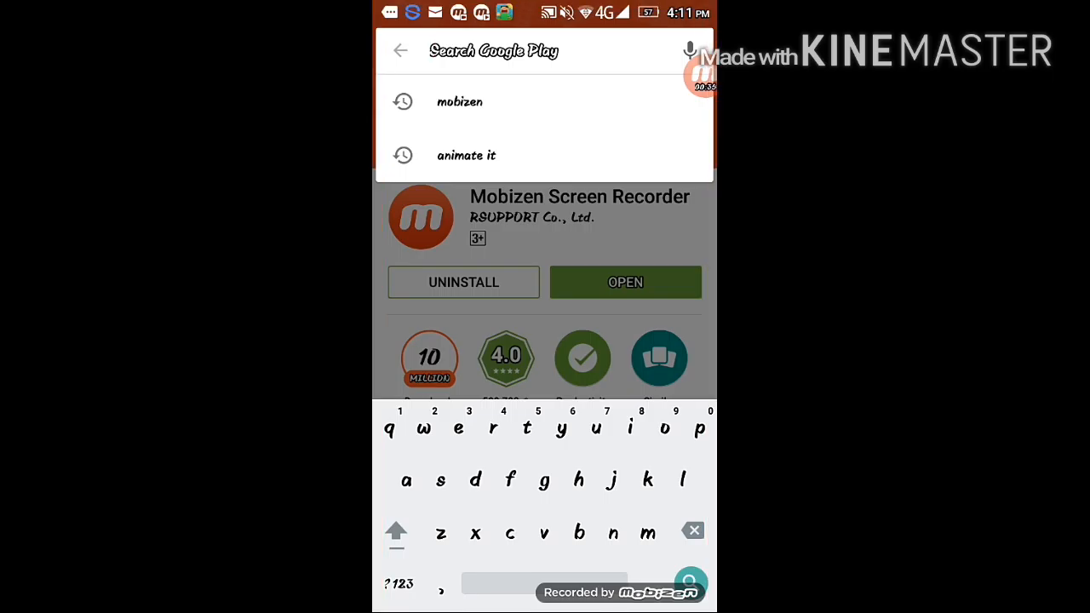
pyautogui.write('eraser')
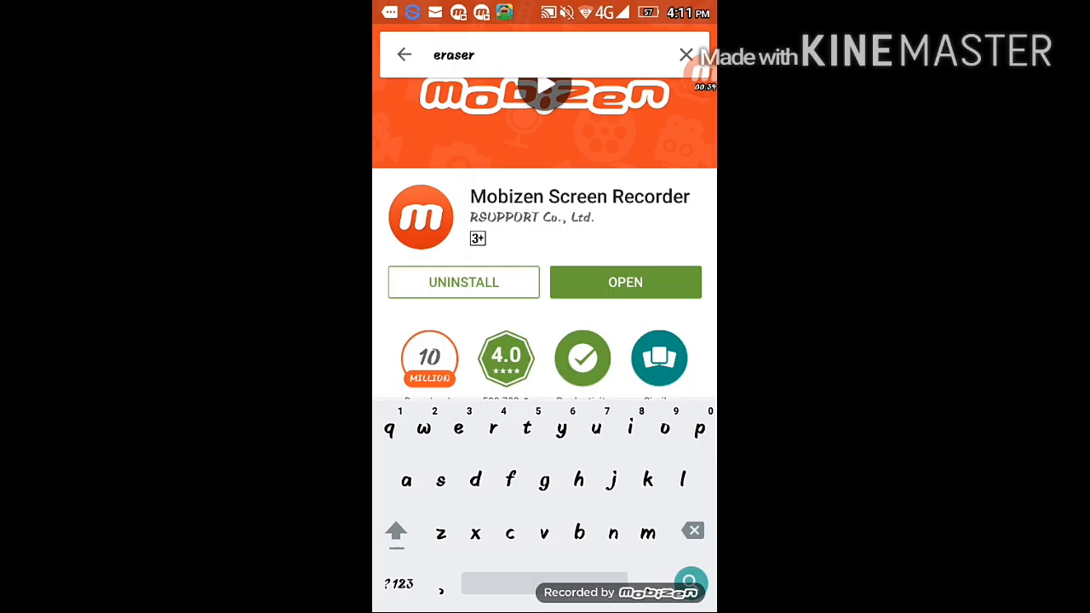
pyautogui.click(403, 54)
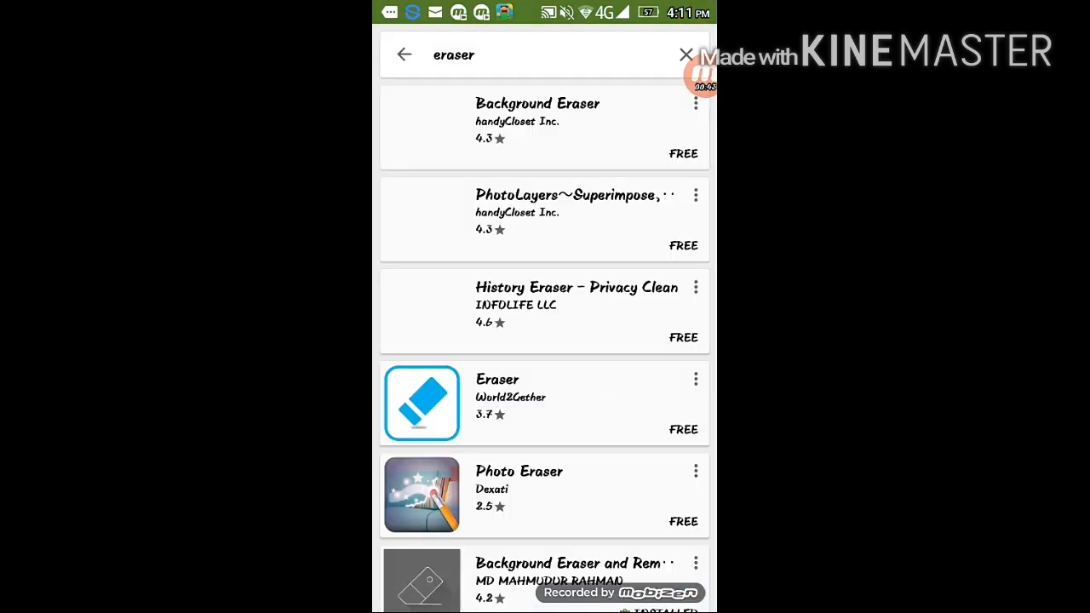
pyautogui.scroll(-3)
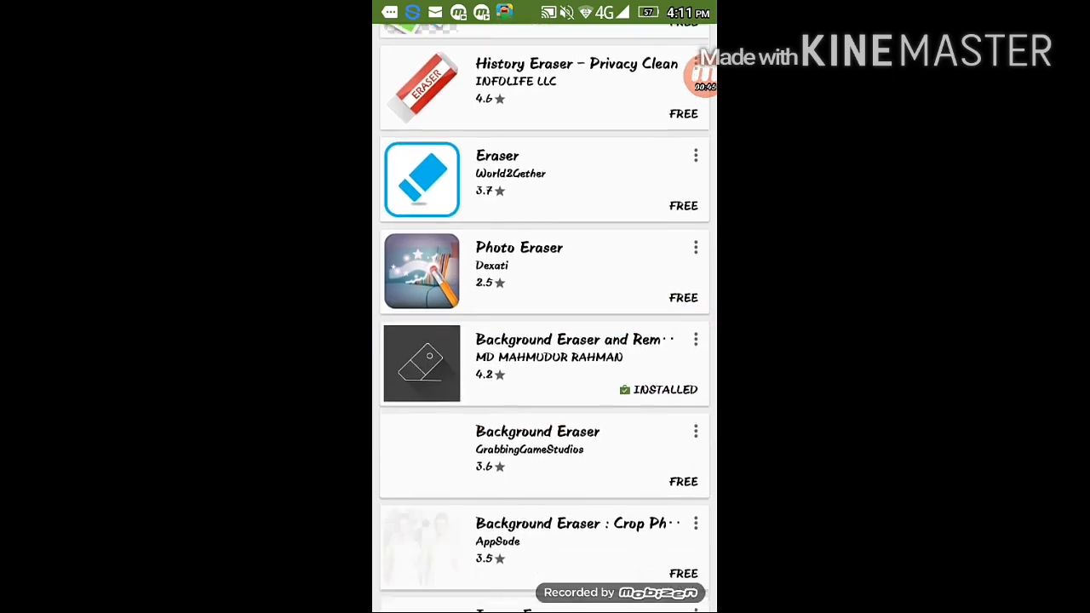
pyautogui.scroll(3)
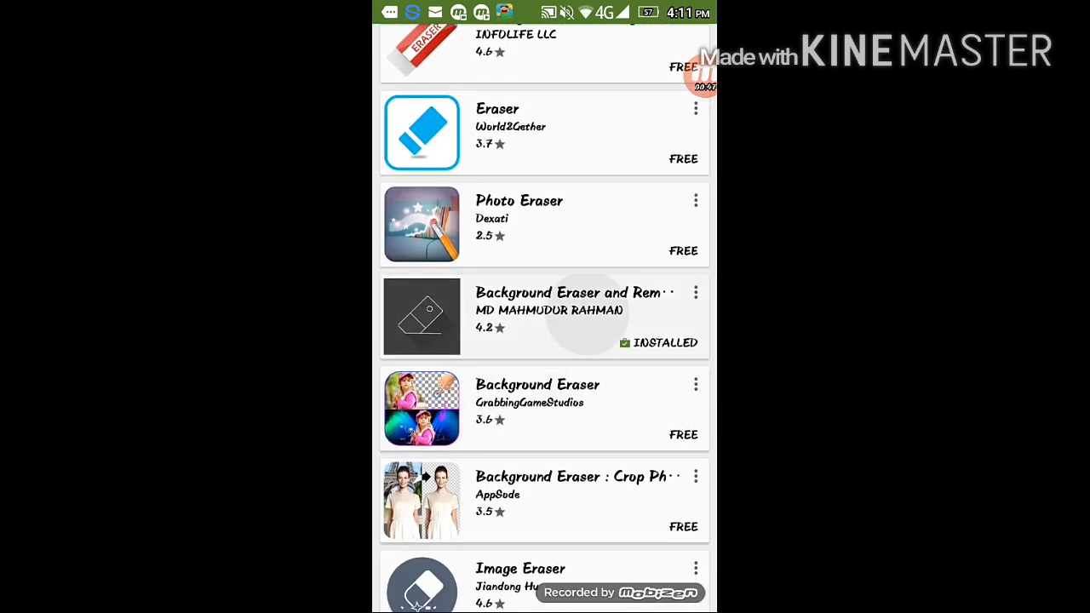
# Launch Background Eraser and Remover from its store listing
pyautogui.click(571, 315)
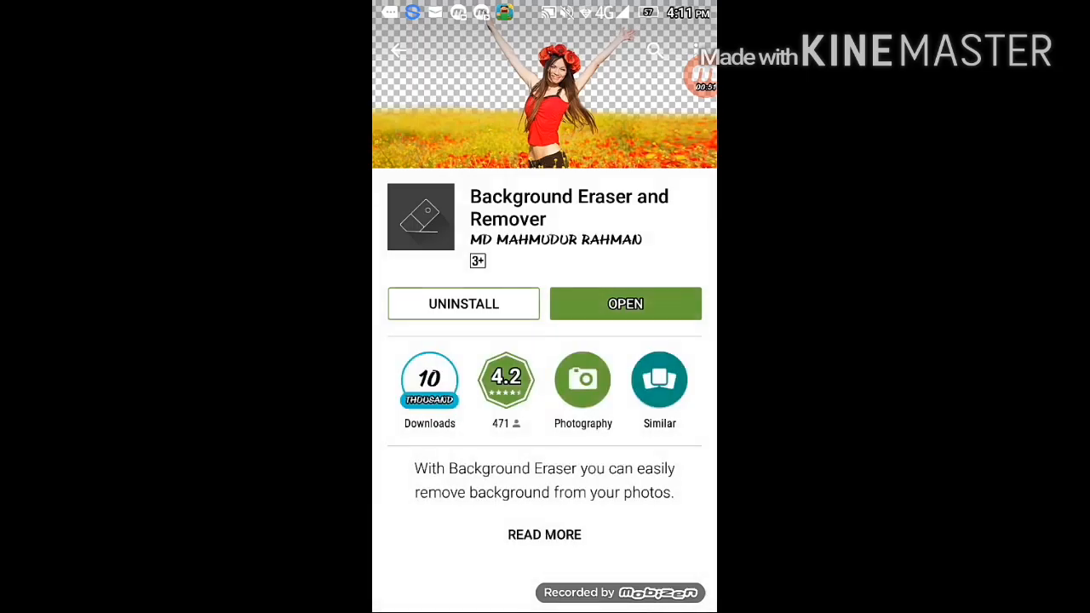
pyautogui.scroll(3)
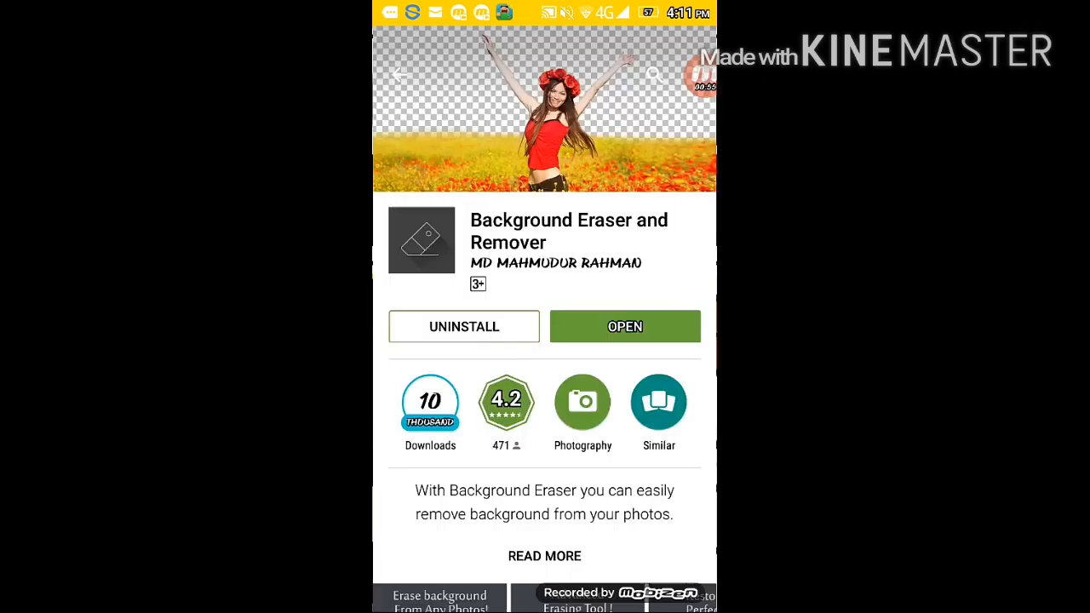
pyautogui.click(624, 327)
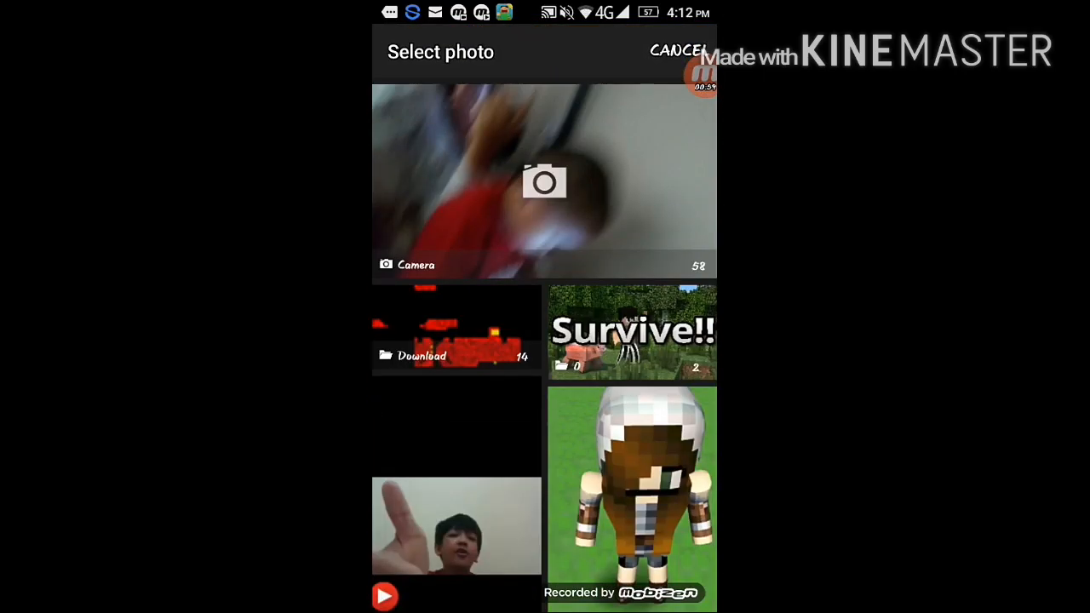
# Load the Minecraft character photo from the gallery for editing
pyautogui.click(457, 525)
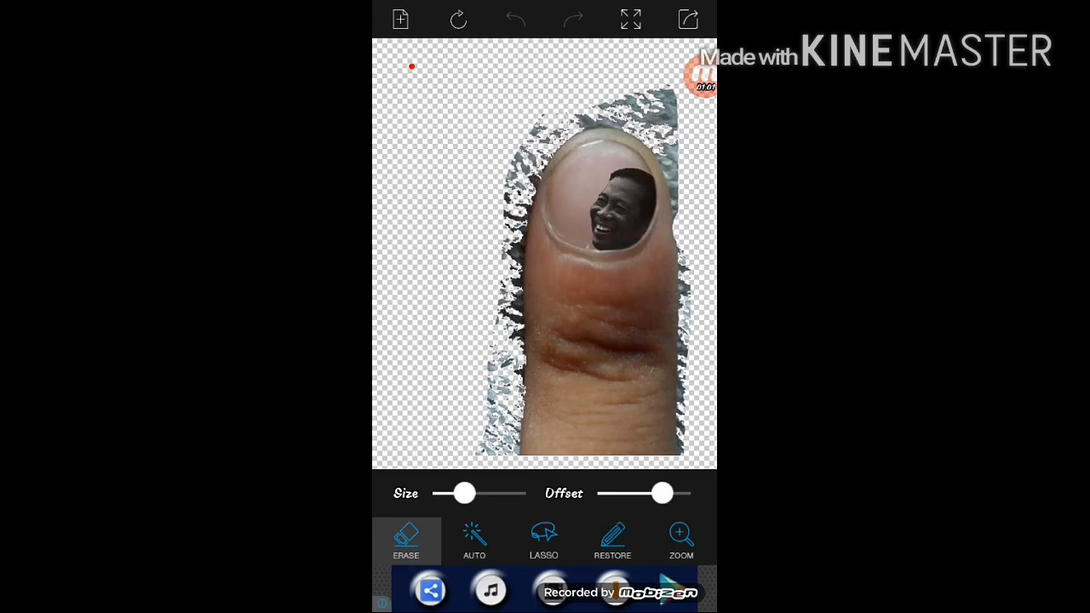
pyautogui.click(399, 19)
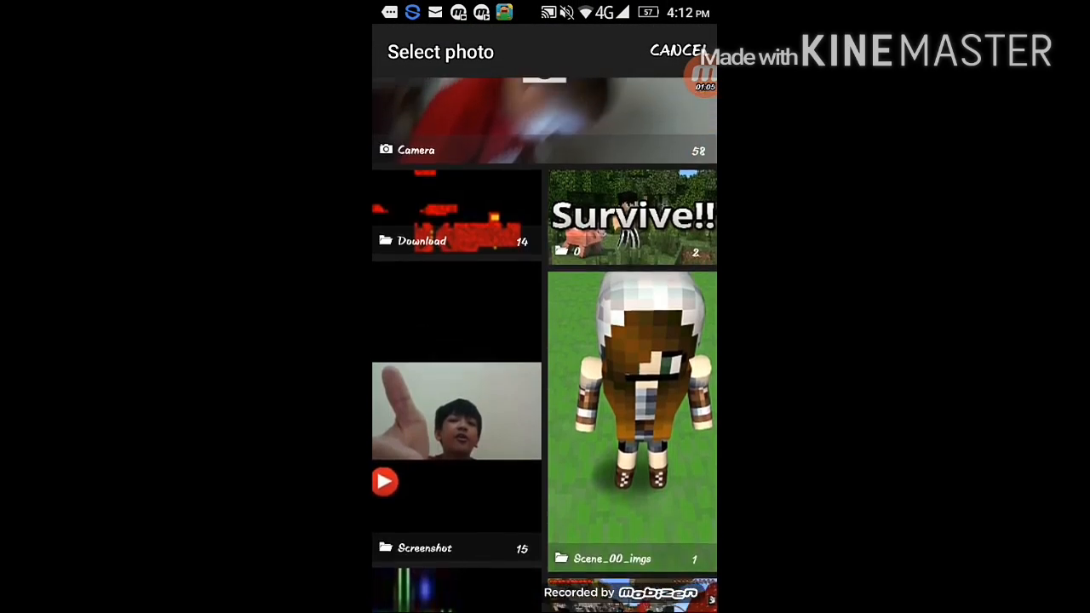
pyautogui.scroll(-3)
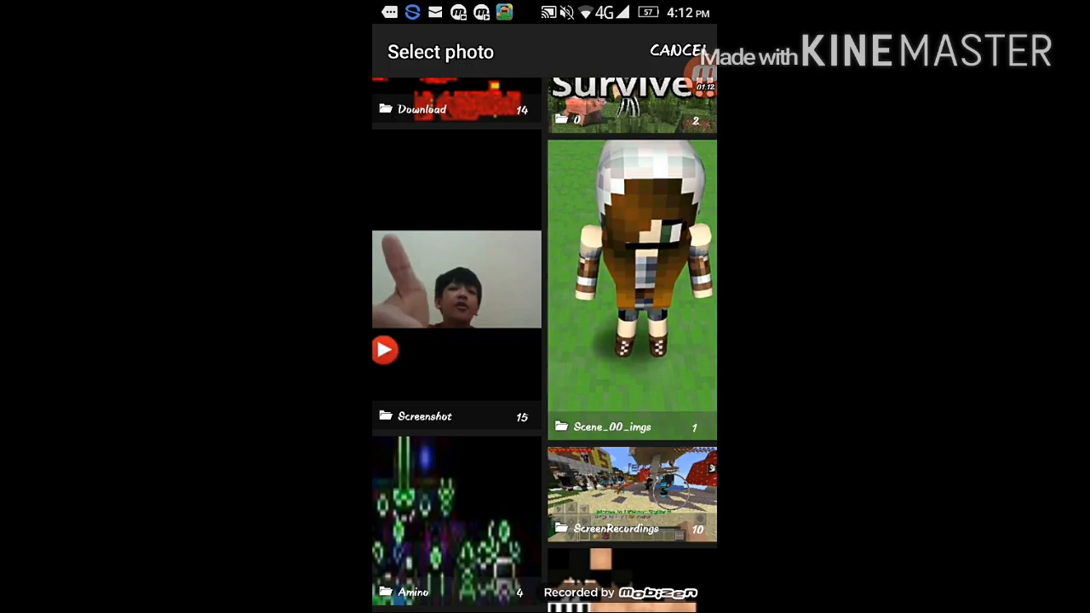
pyautogui.click(632, 289)
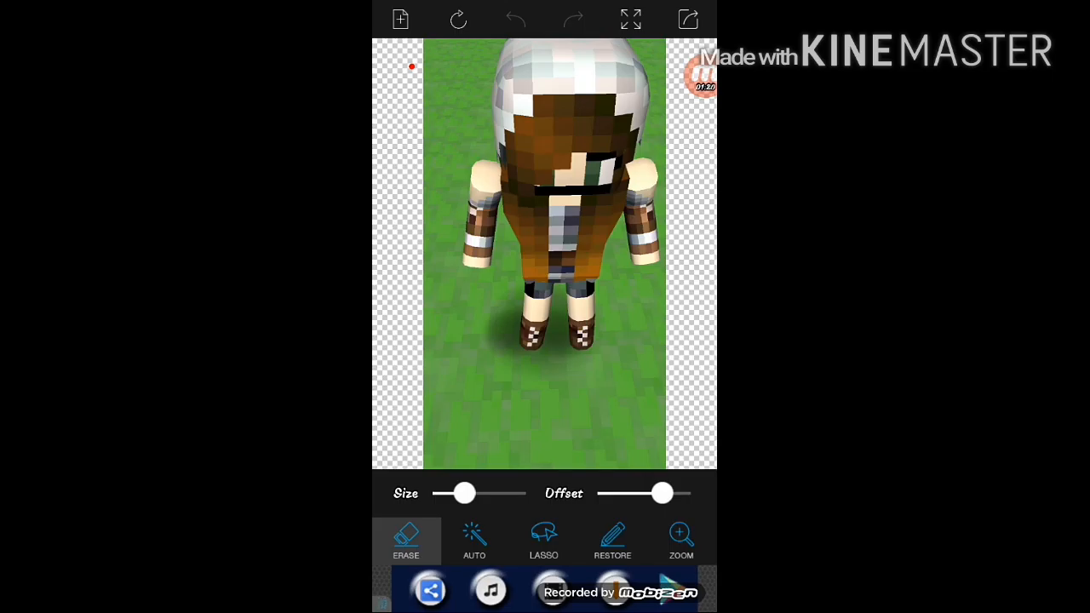
# Erase the green grass around the character with the AUTO colour tool
pyautogui.click(473, 540)
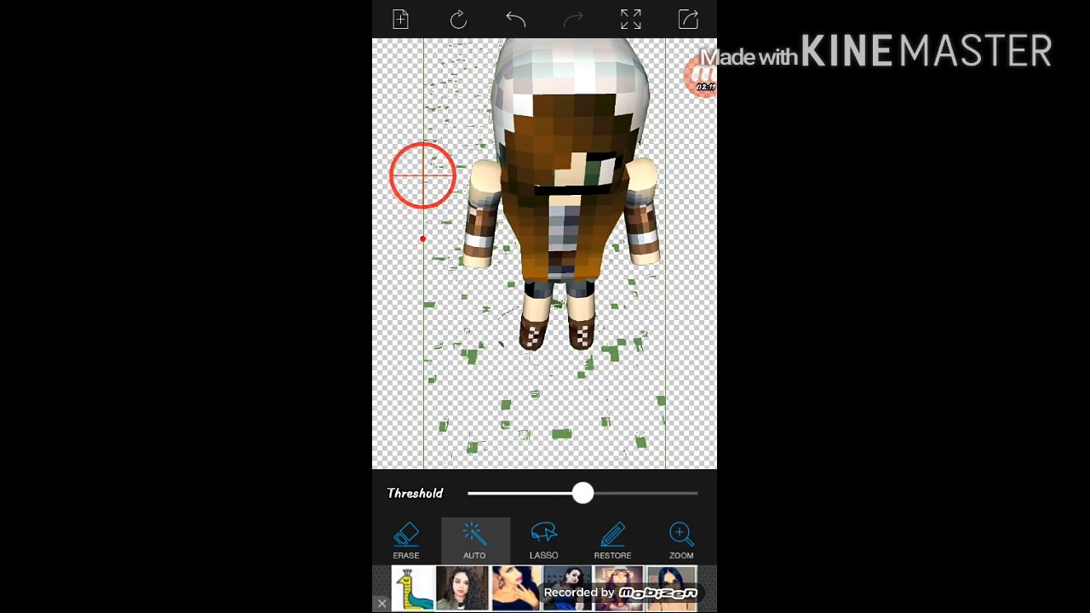
# Manually erase the leftover grass specks on the left with a larger brush, then switch to restore mode
pyautogui.click(405, 541)
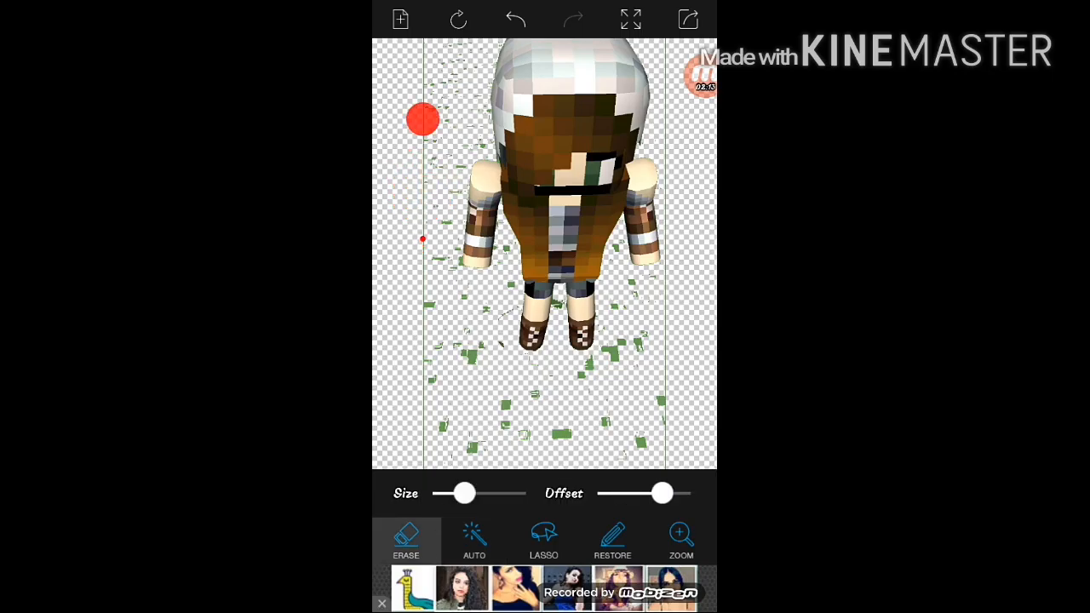
pyautogui.moveTo(663, 492); pyautogui.dragTo(617, 493)
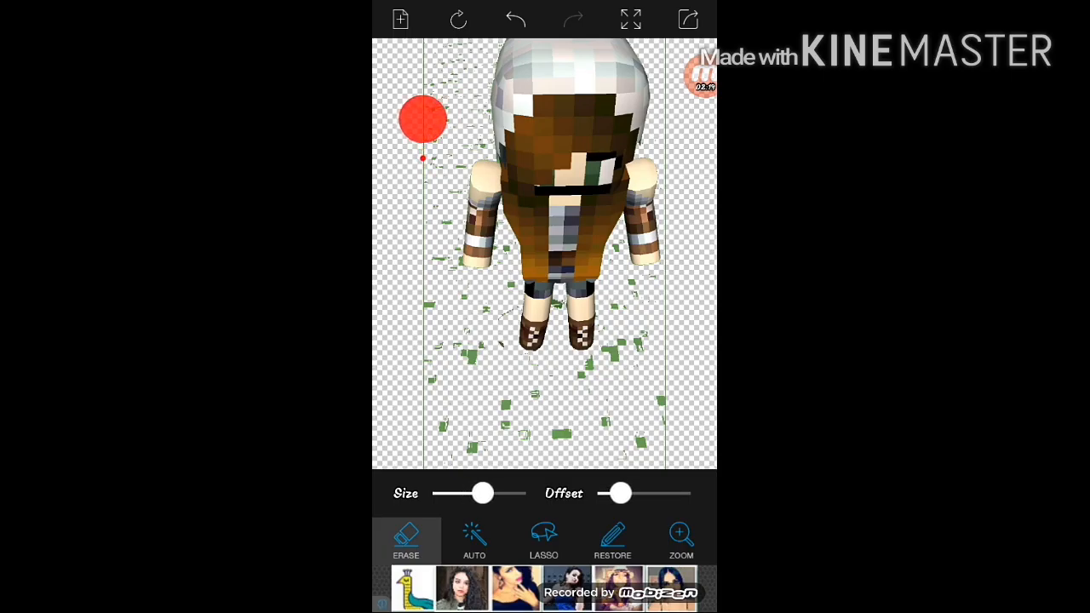
pyautogui.moveTo(422, 119); pyautogui.dragTo(446, 351)
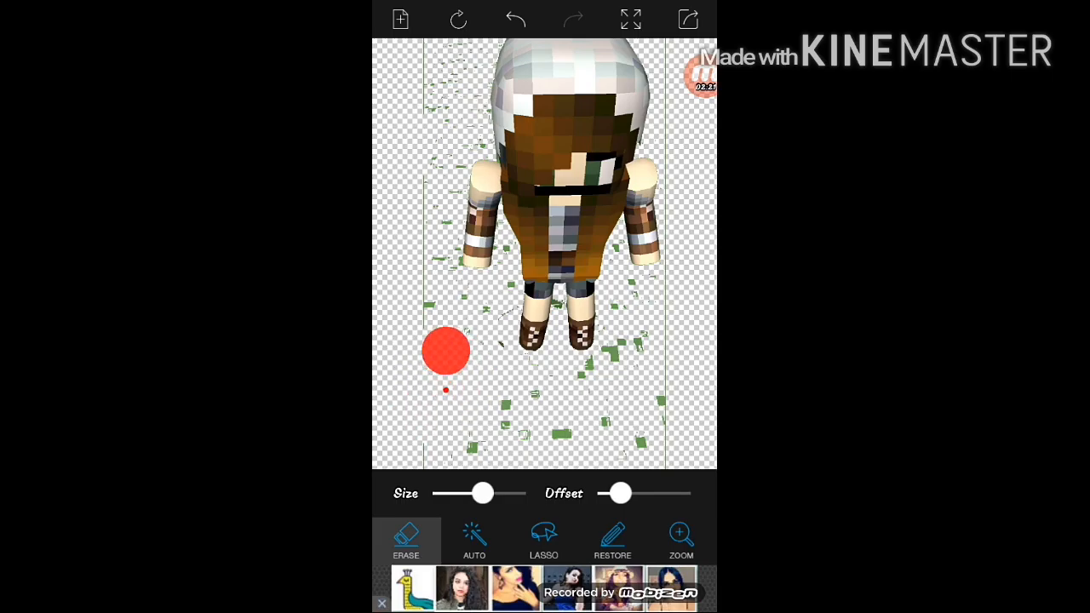
pyautogui.moveTo(447, 351); pyautogui.dragTo(406, 195)
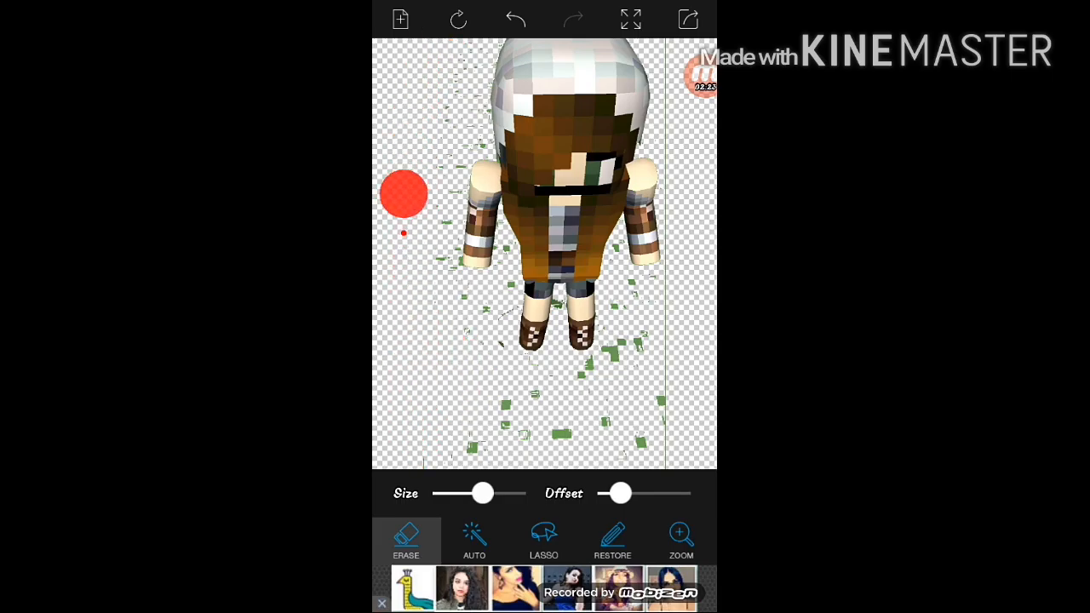
pyautogui.moveTo(405, 196); pyautogui.dragTo(656, 443)
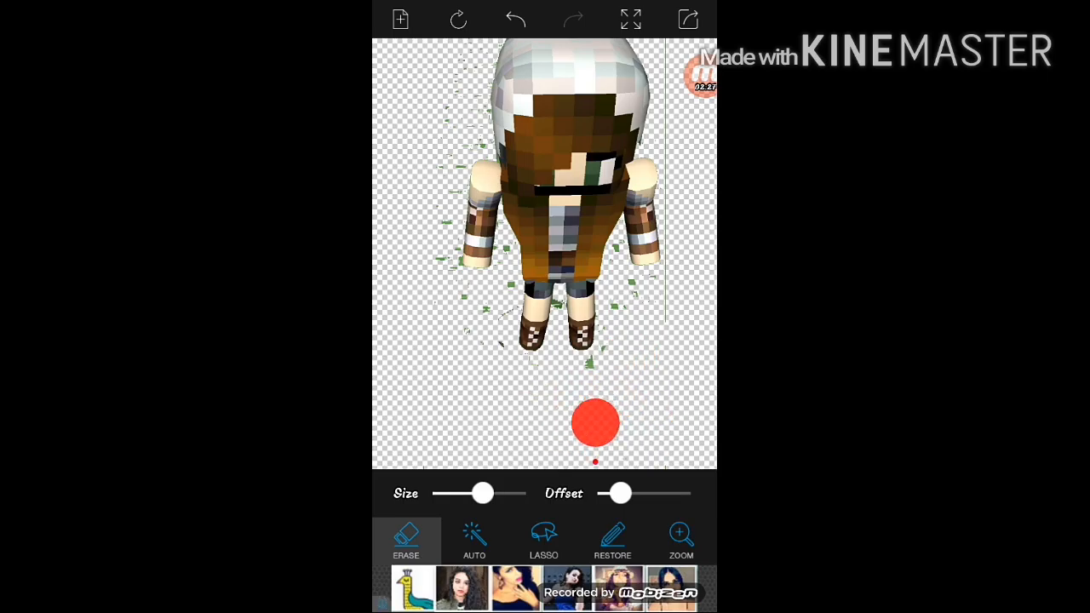
pyautogui.click(613, 538)
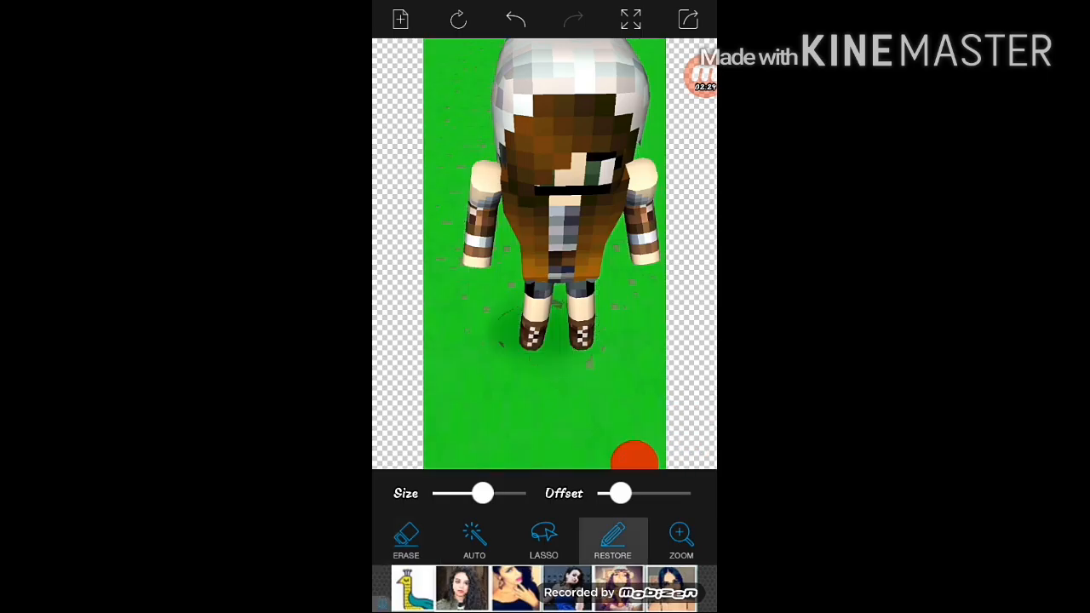